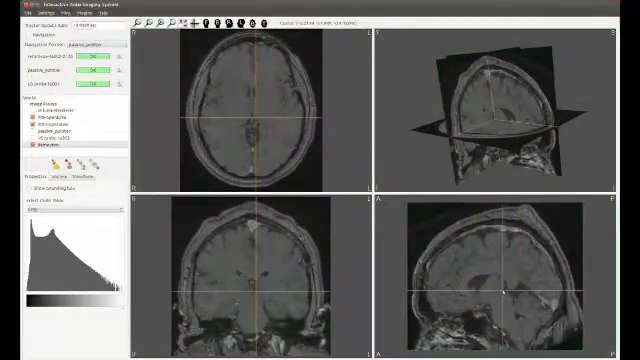
Start recording the ultrasound sweep in the Acquisition Double View.
{"action": "left_click", "coordinate": [12, 12]}
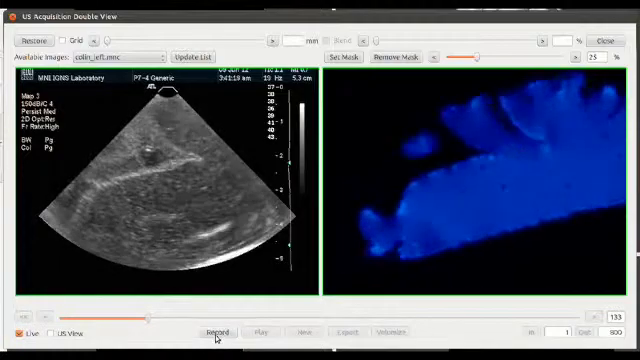
{"action": "left_click", "coordinate": [221, 334]}
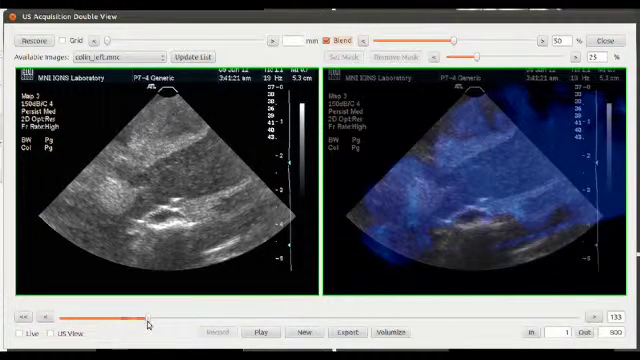
{"action": "left_click_drag", "start_coordinate": [147, 322], "coordinate": [133, 322]}
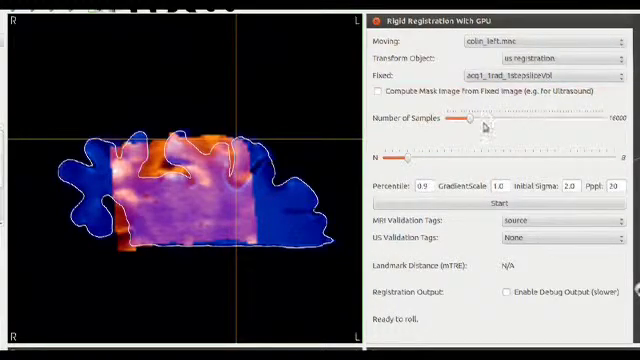
Enable the ultrasound mask and debug output, then start the GPU rigid registration of colin_left.mnc.
{"action": "left_click", "coordinate": [370, 92]}
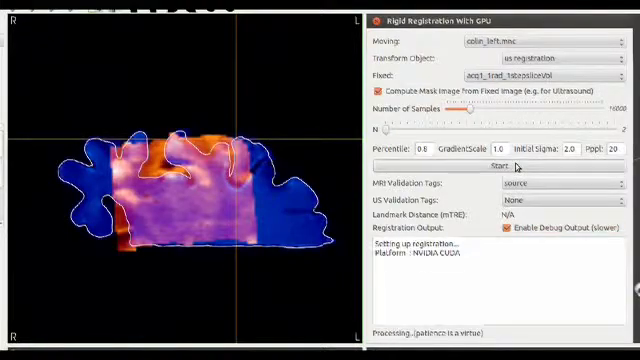
{"action": "left_click", "coordinate": [507, 166]}
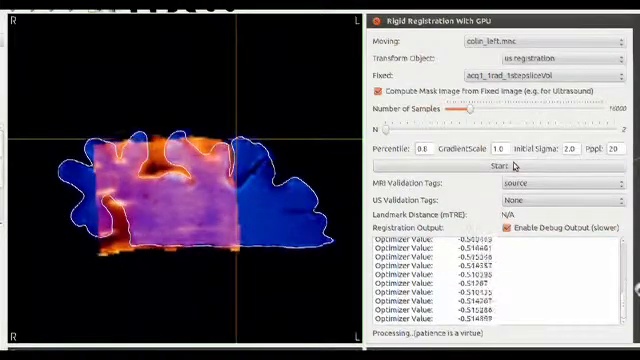